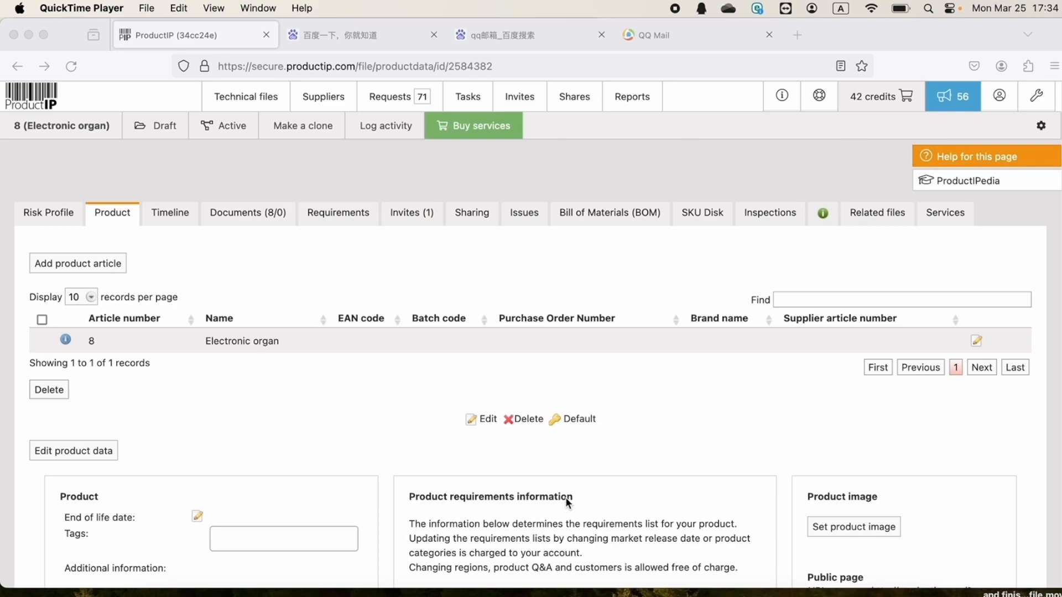
- Start a new product article with test0 as both article number and name
scroll(down, 3)
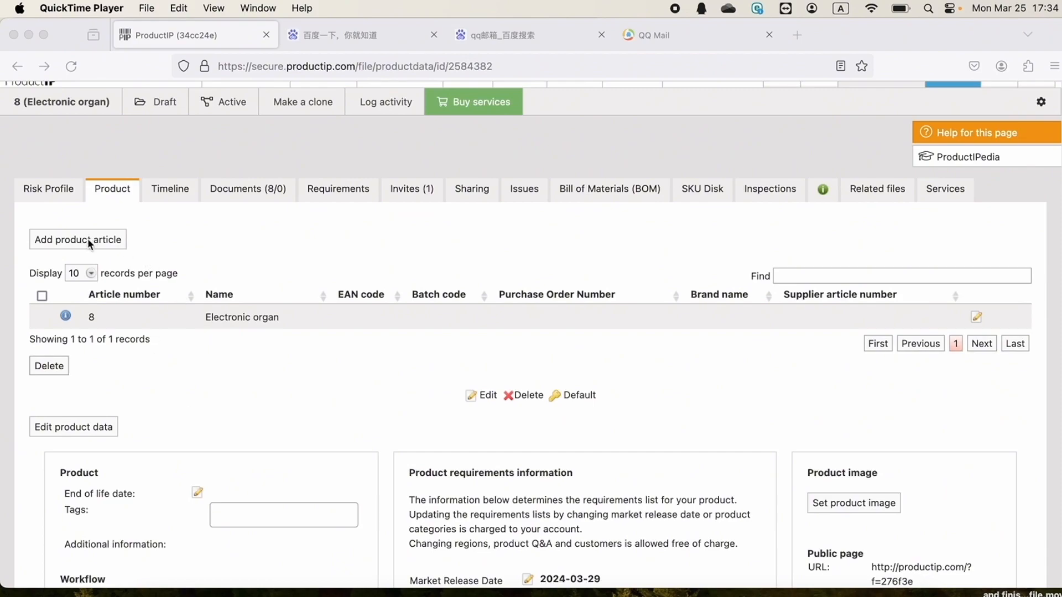
click(77, 239)
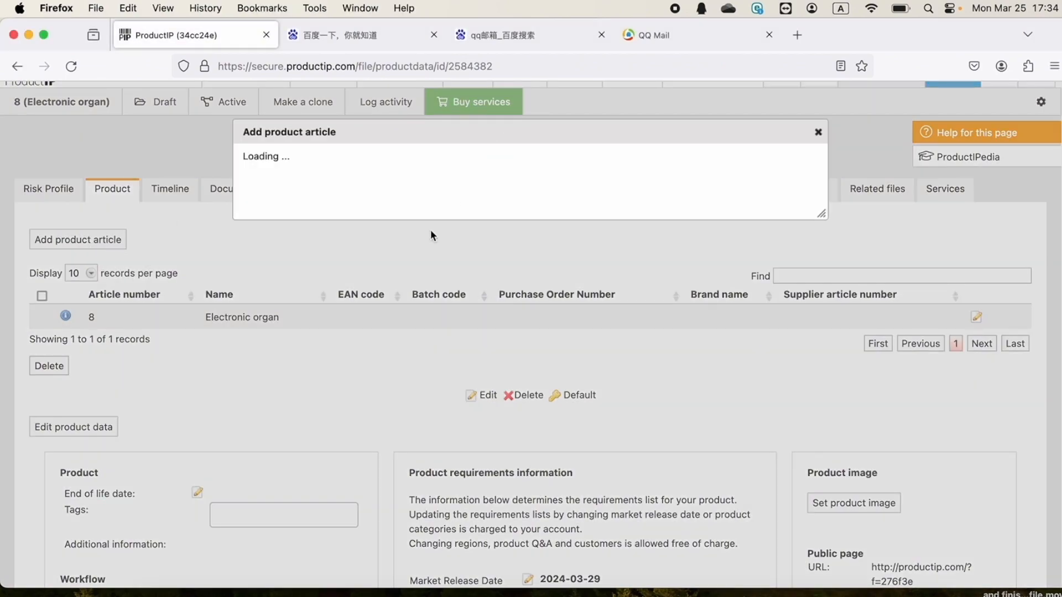
text(test0)
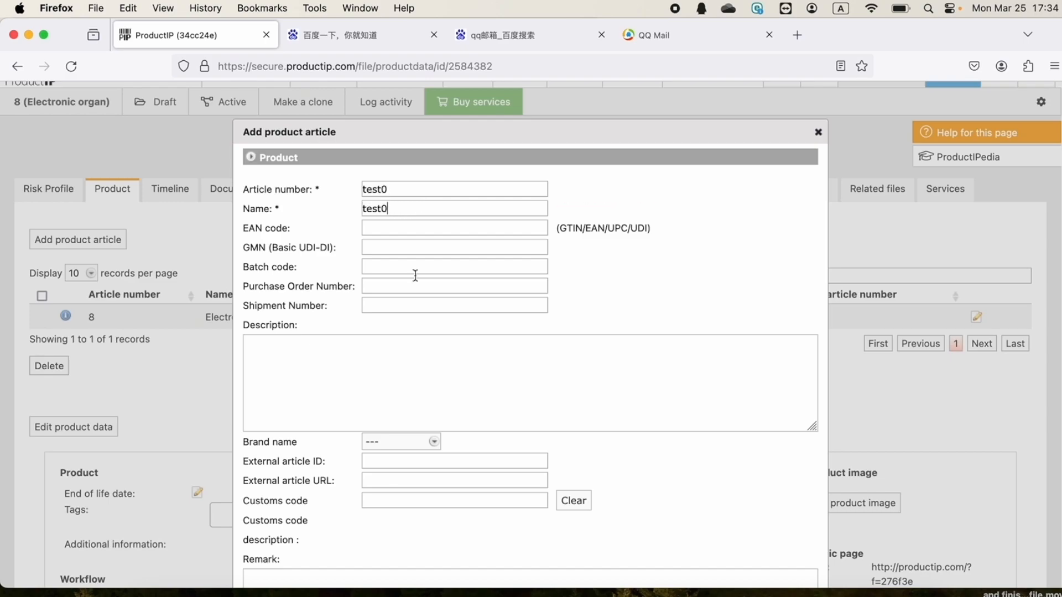
scroll(down, 3)
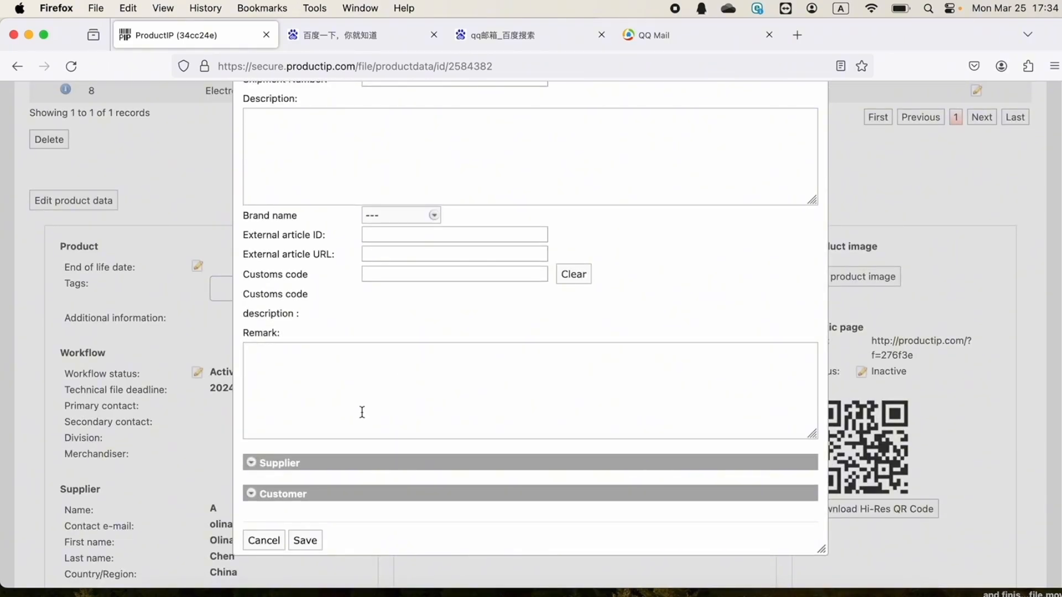
mouse_move(280, 492)
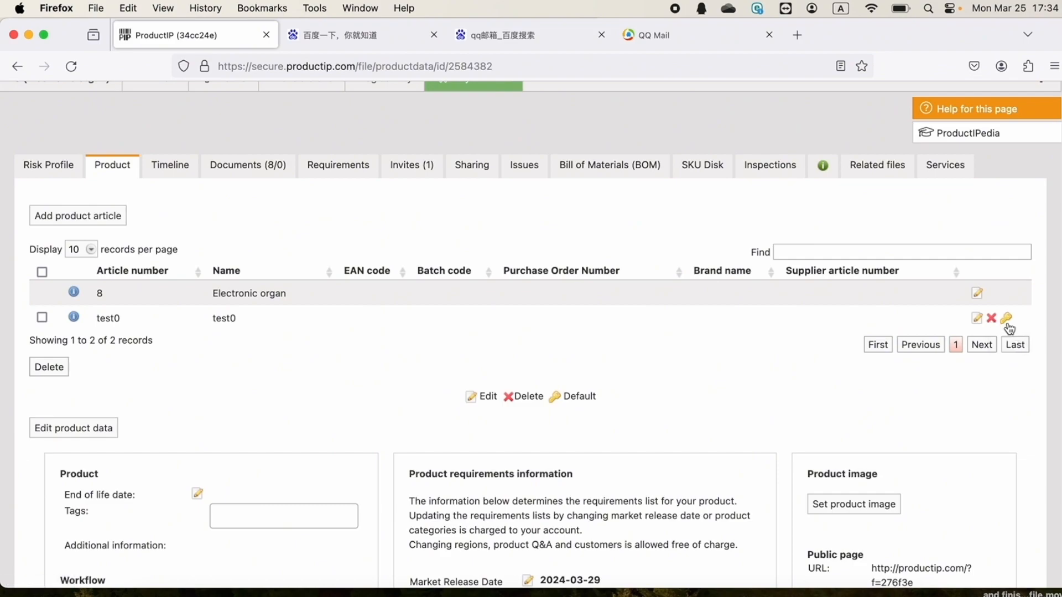
mouse_move(1006, 319)
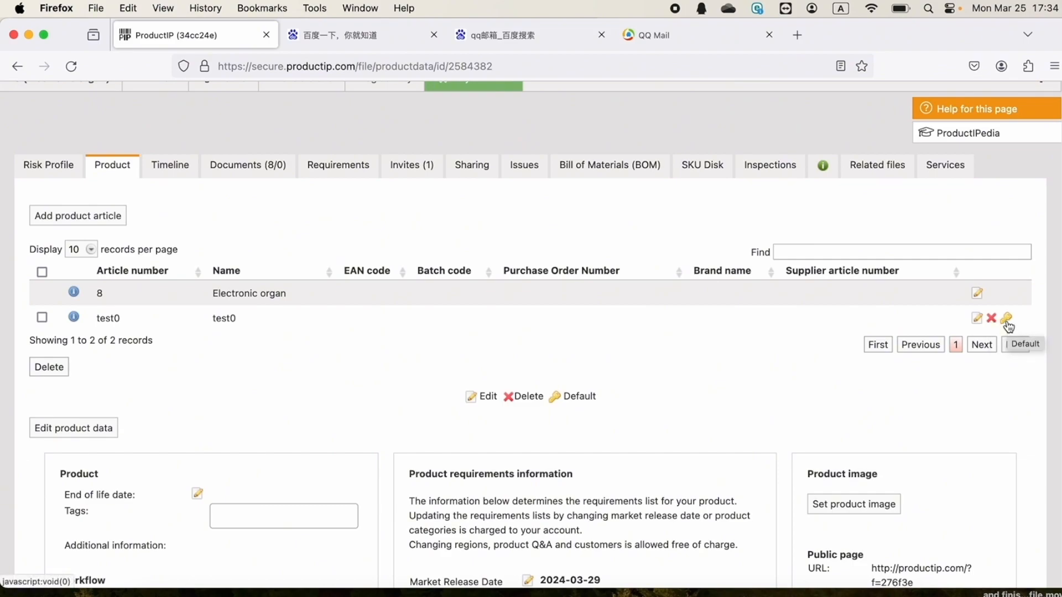
- Confirm test0 as the default article so it is listed first above article 8
click(1007, 319)
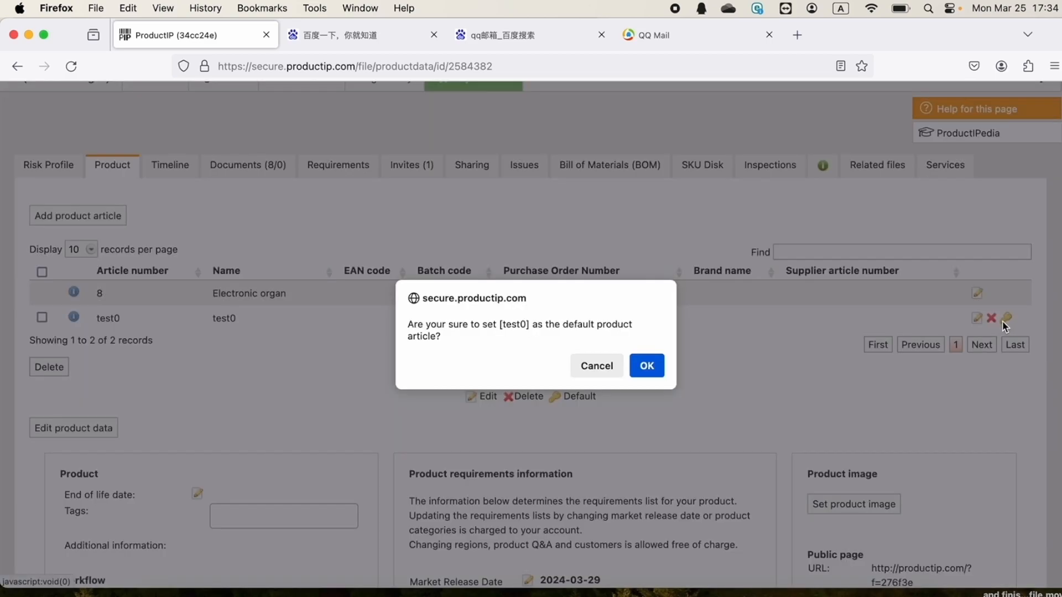
click(645, 366)
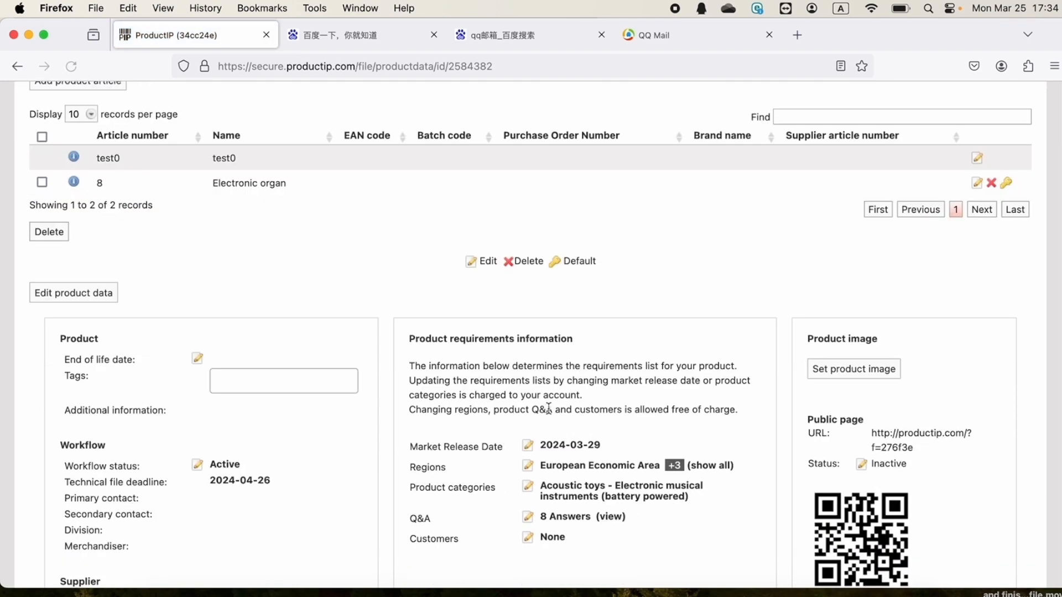
scroll(up, 3)
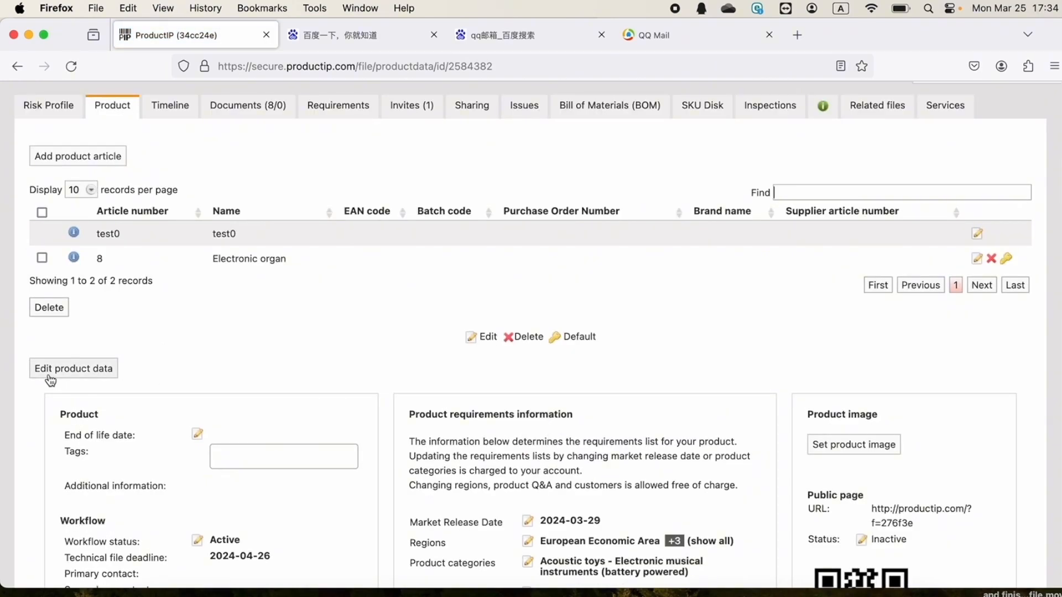
click(73, 368)
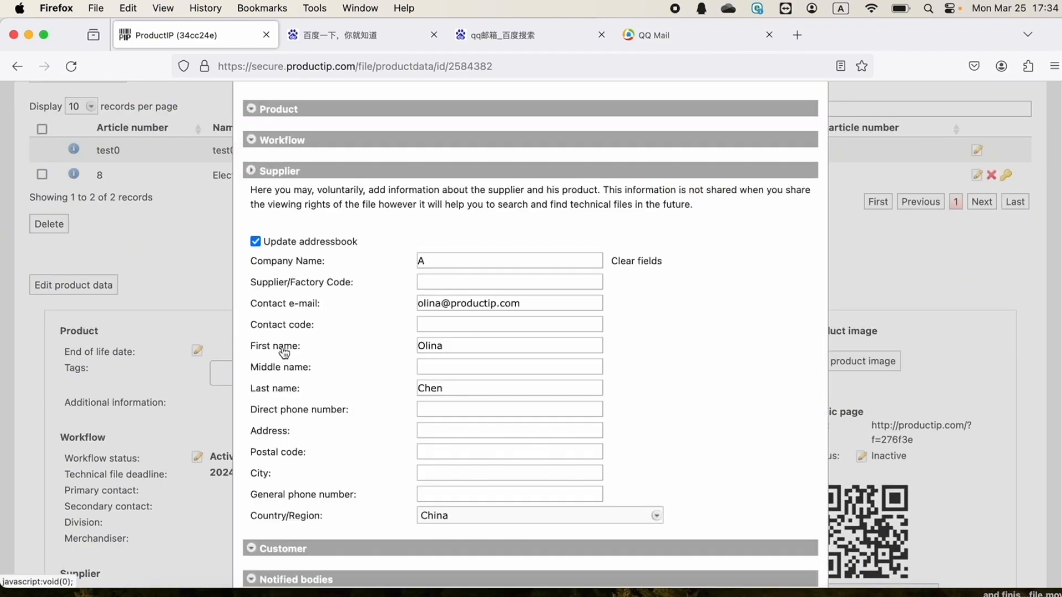
scroll(down, 3)
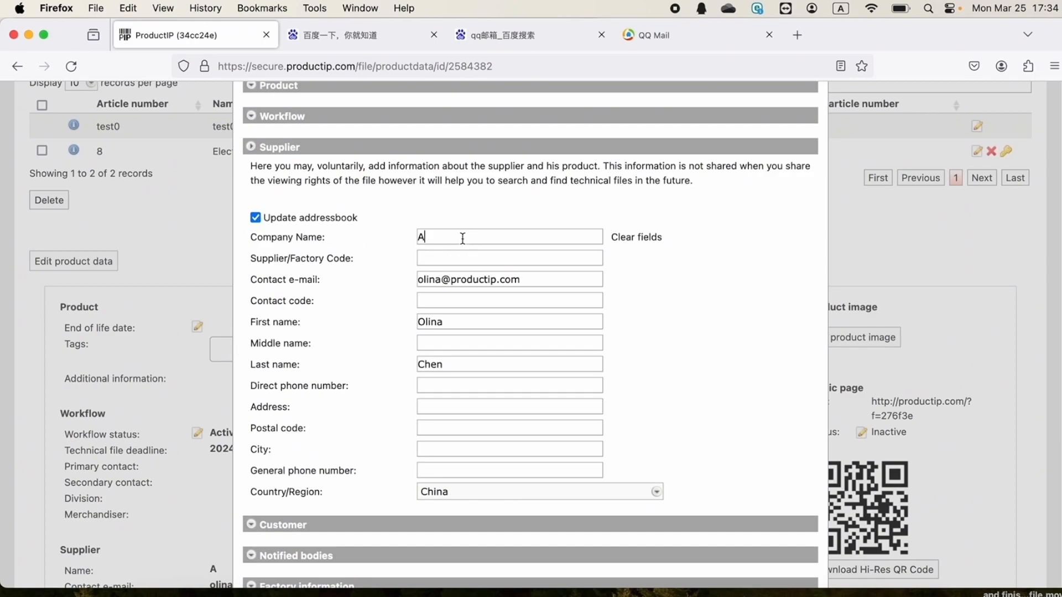
text(test)
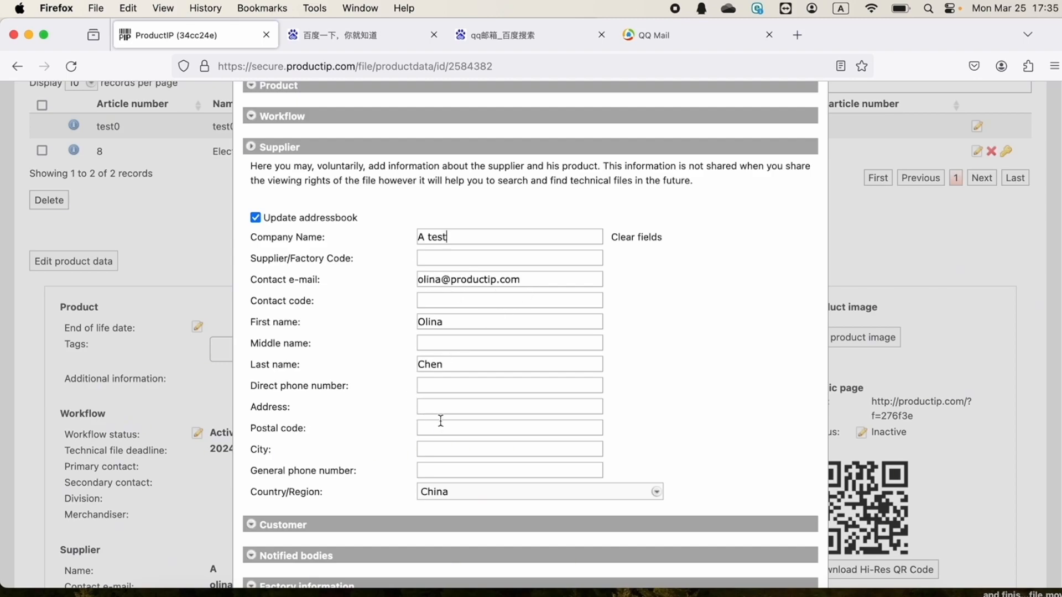
scroll(down, 3)
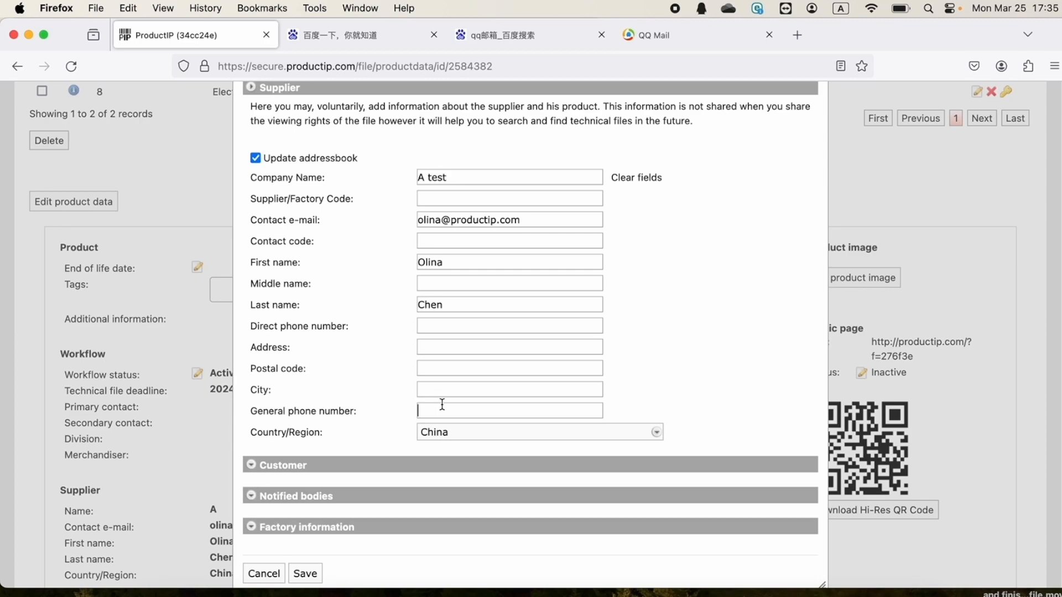
text(8787878787)
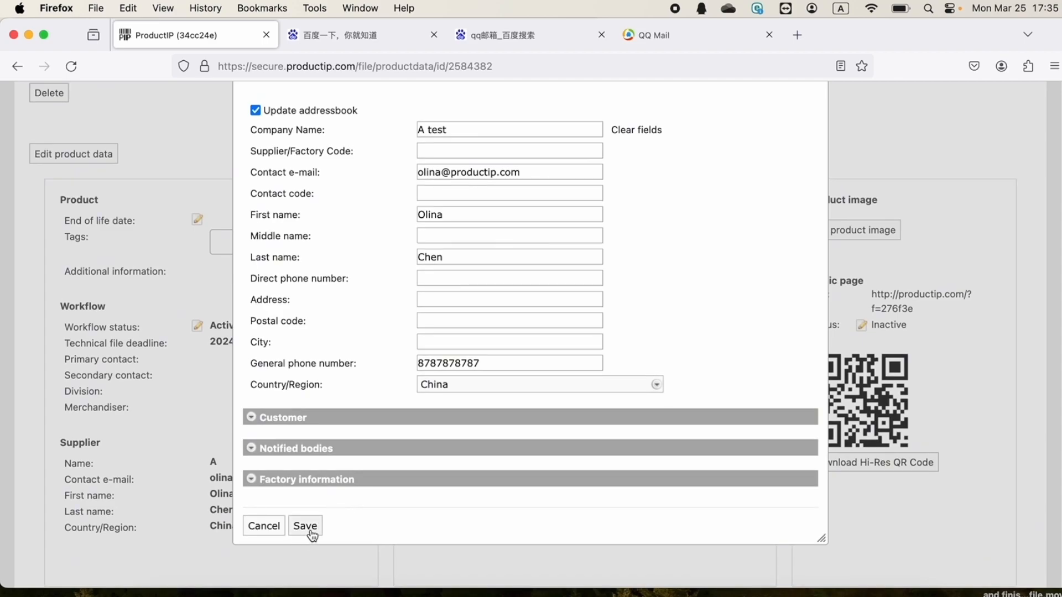
click(305, 527)
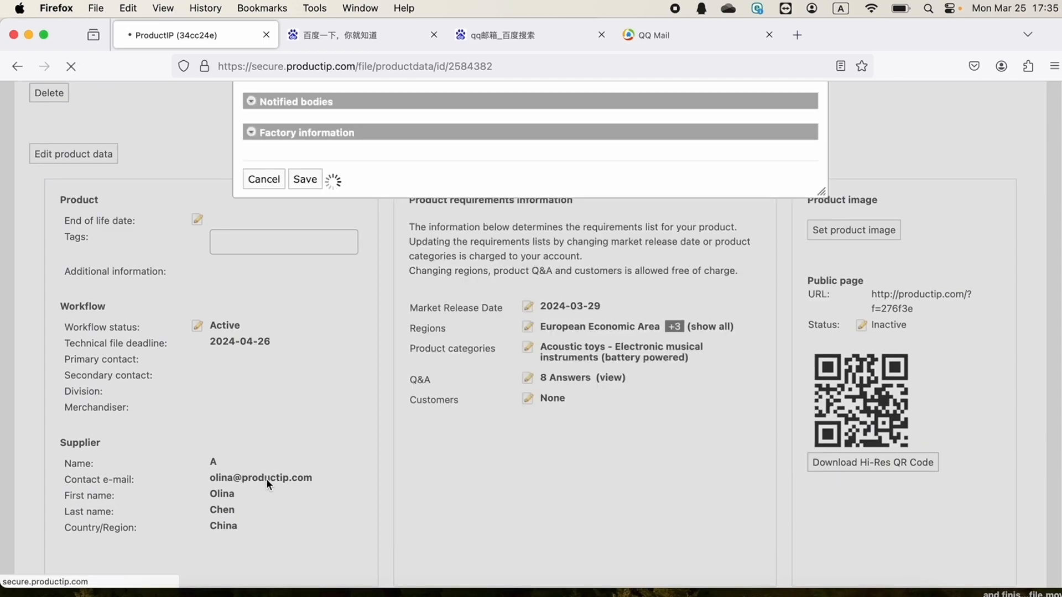
click(304, 179)
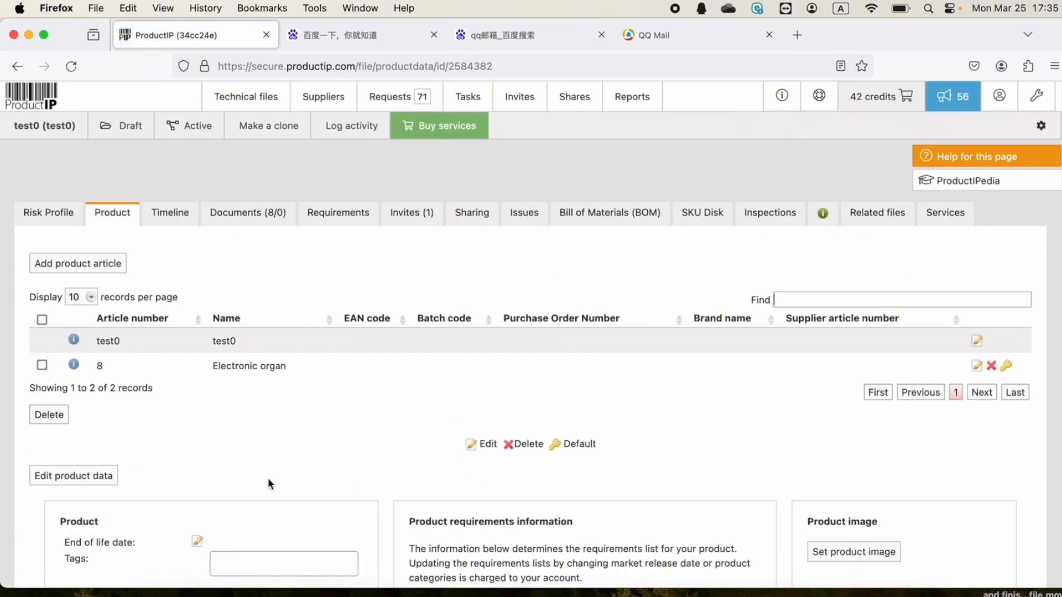
- Add the tag ok in the product's Tags field
scroll(down, 3)
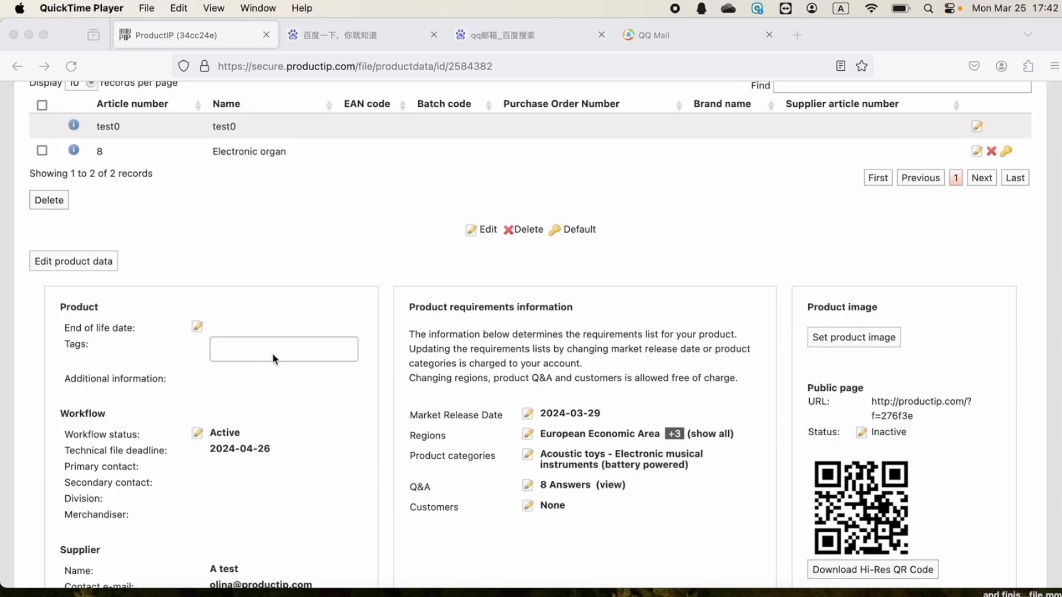
click(283, 349)
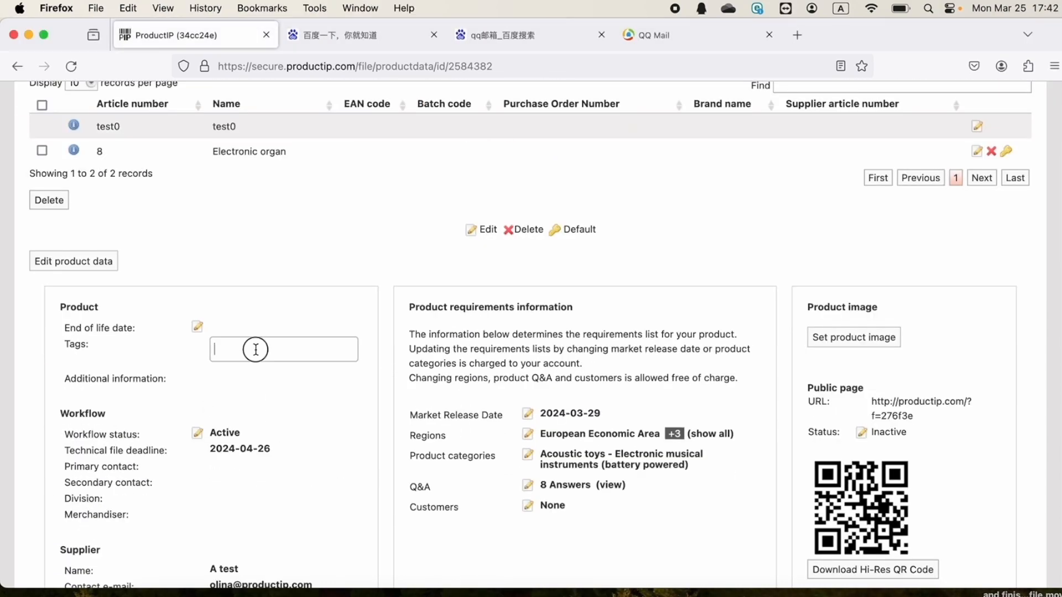
text(ok)
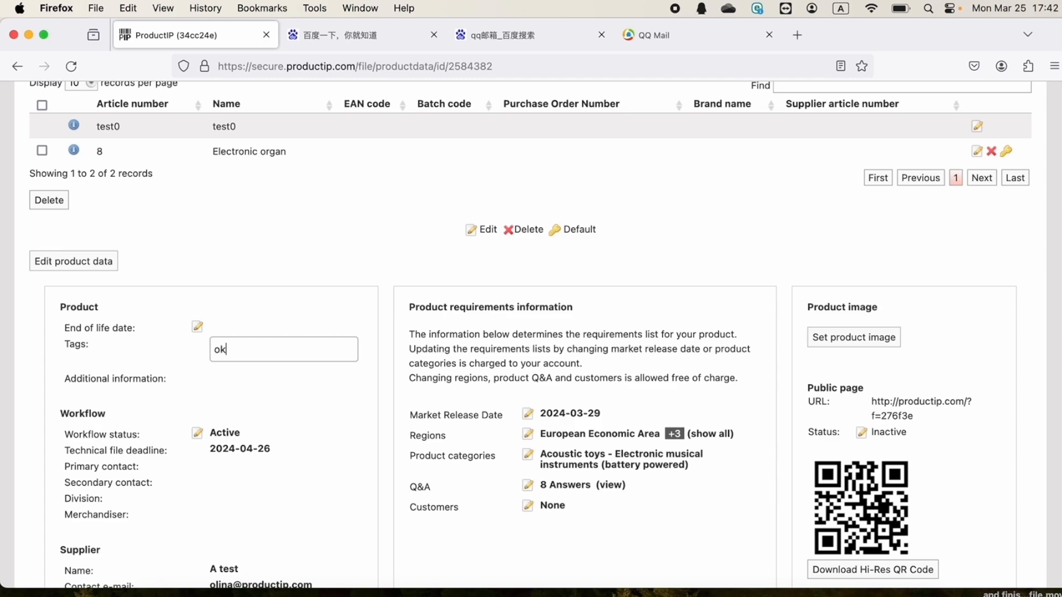
key(Return)
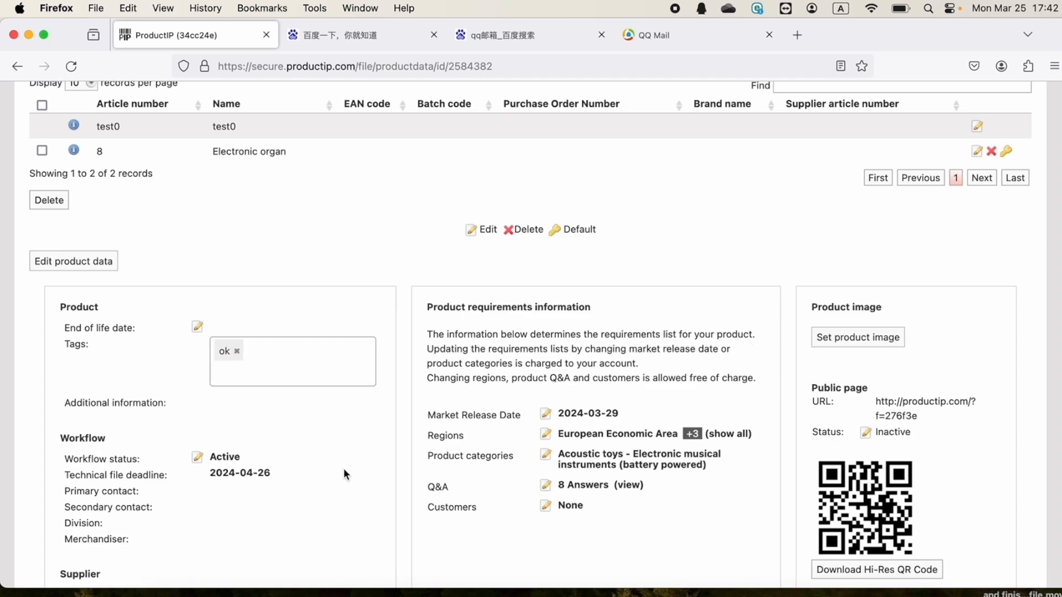
scroll(down, 3)
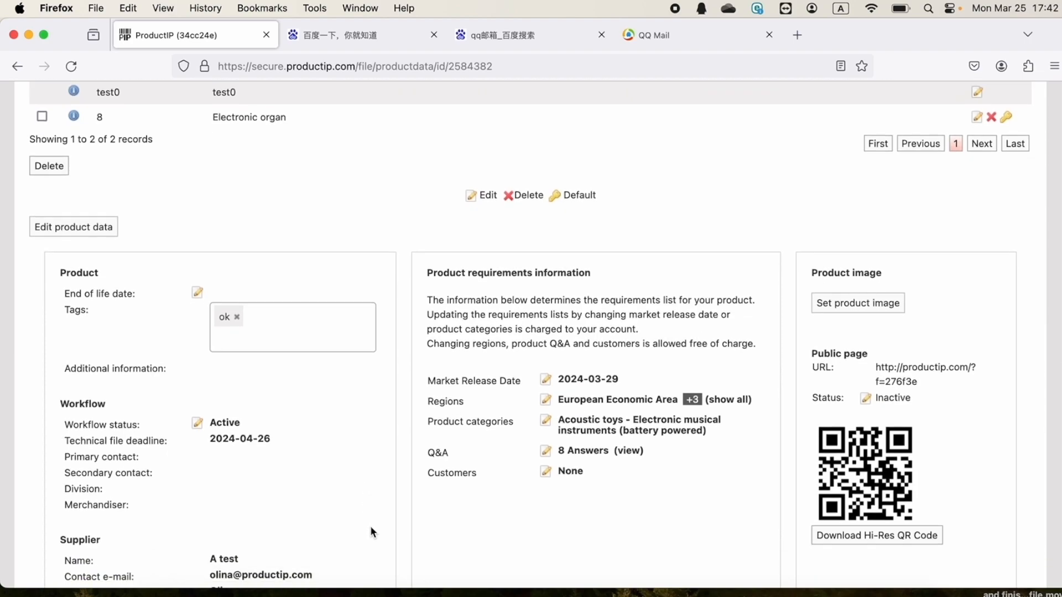
scroll(down, 3)
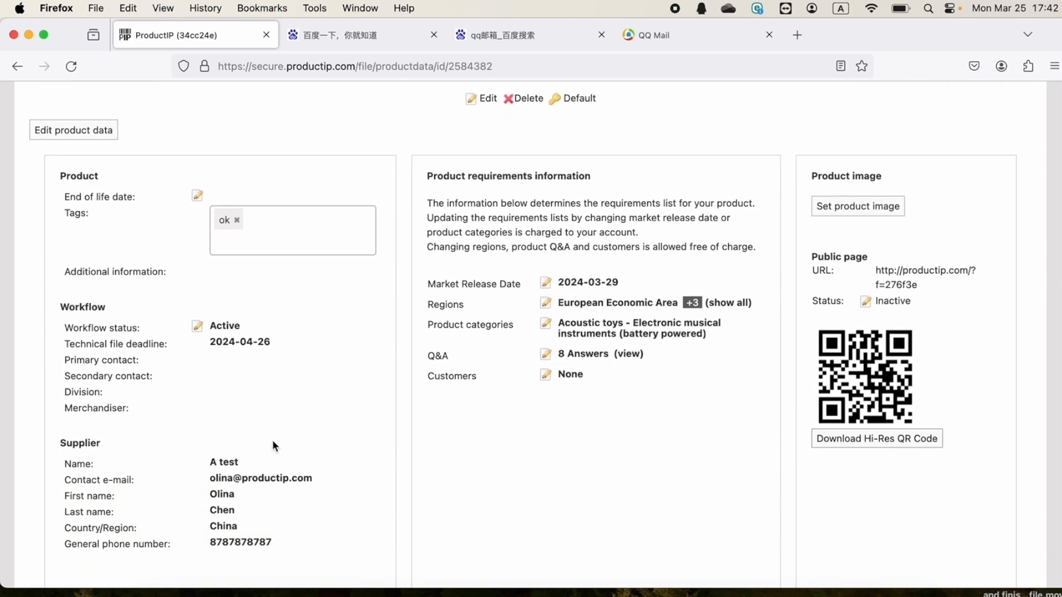
mouse_move(95, 343)
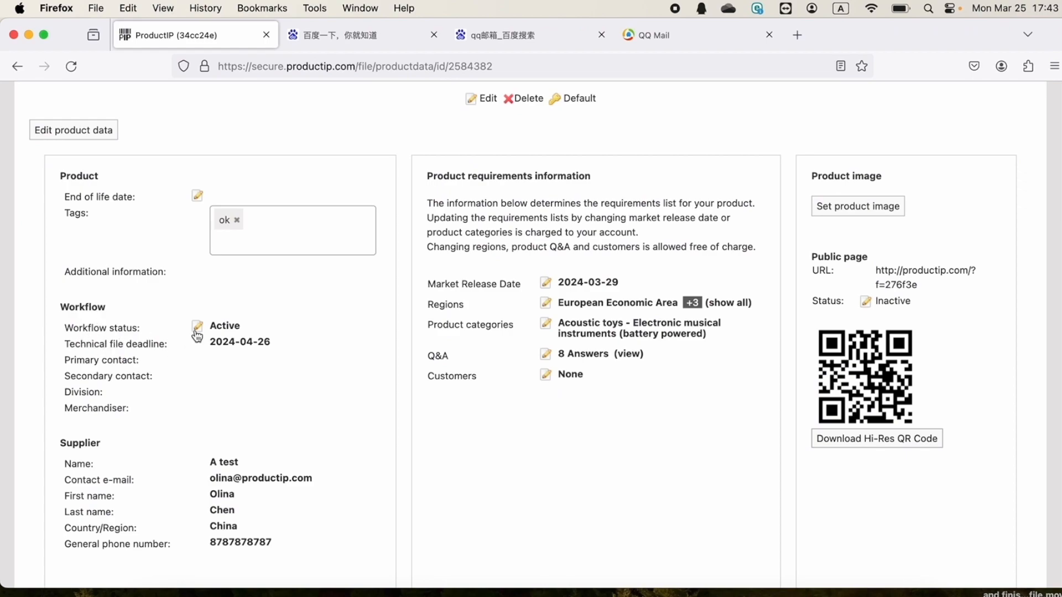
- Set workflow status Action needed, note test, choose an assignee, and save
click(197, 329)
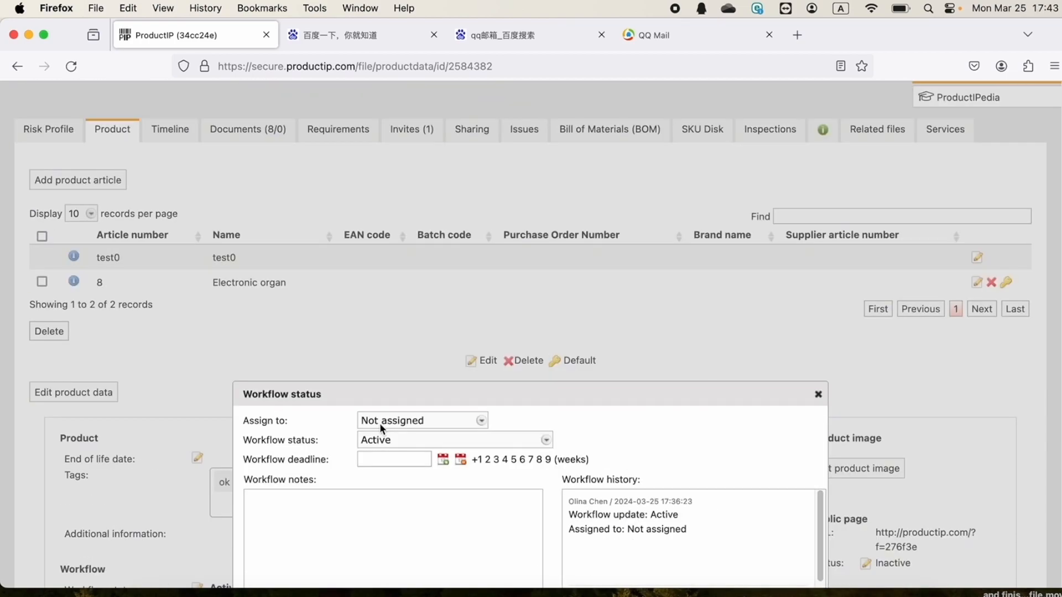
click(545, 439)
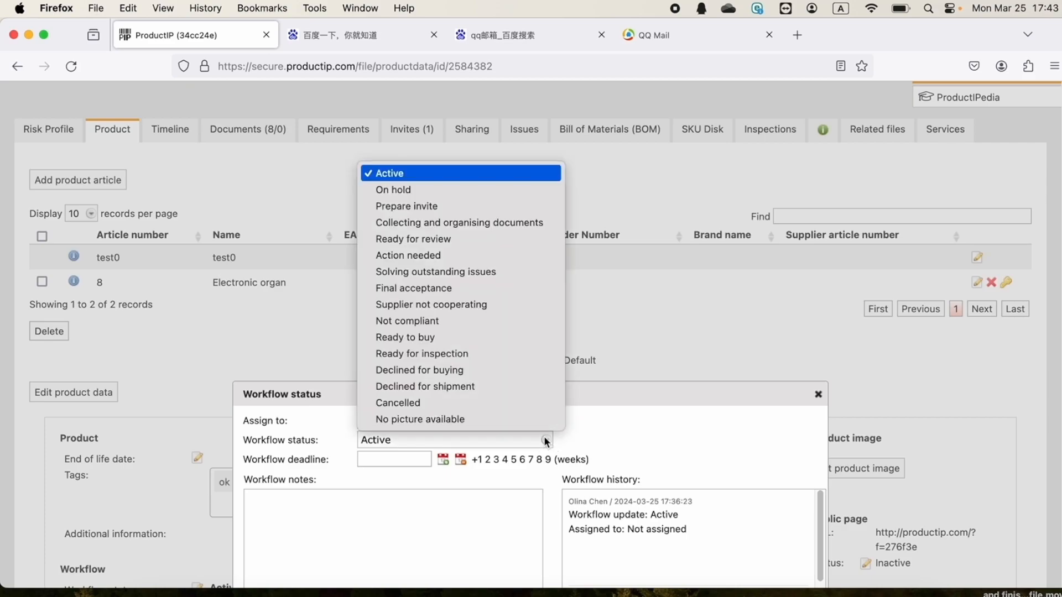
mouse_move(463, 256)
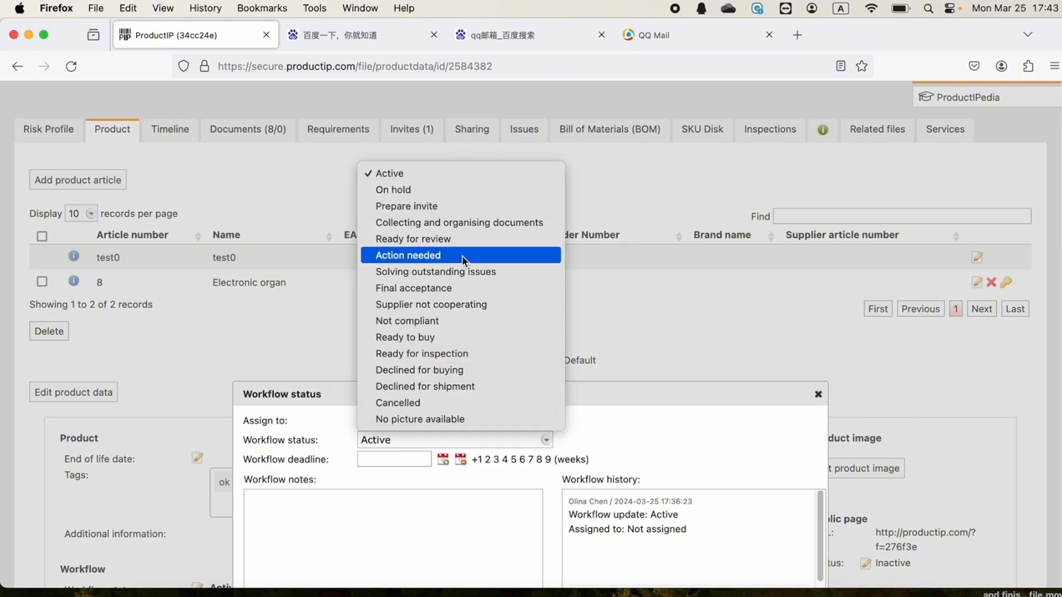
click(408, 255)
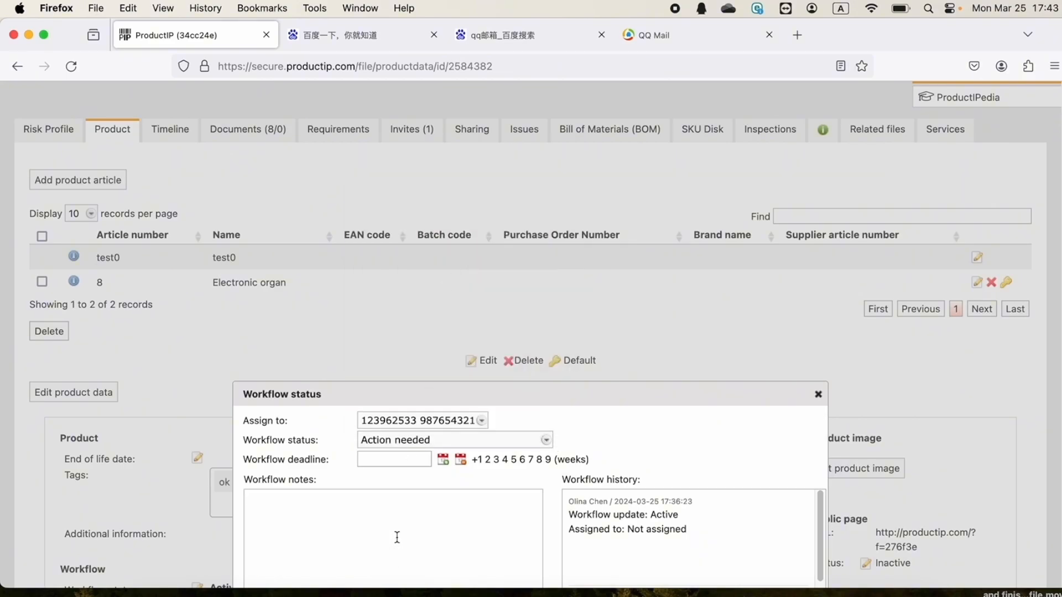
text(test)
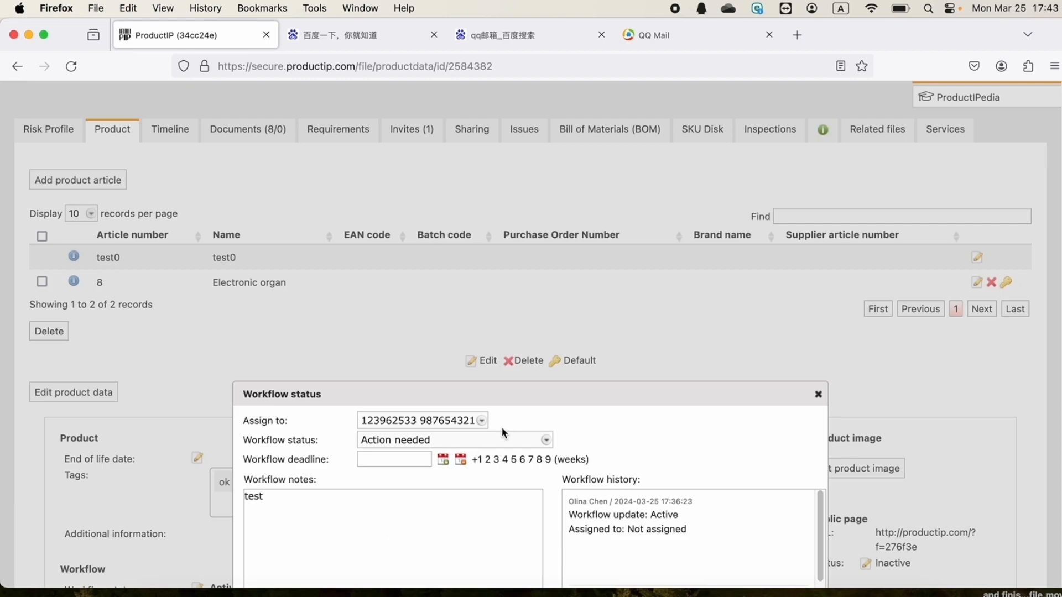
click(422, 420)
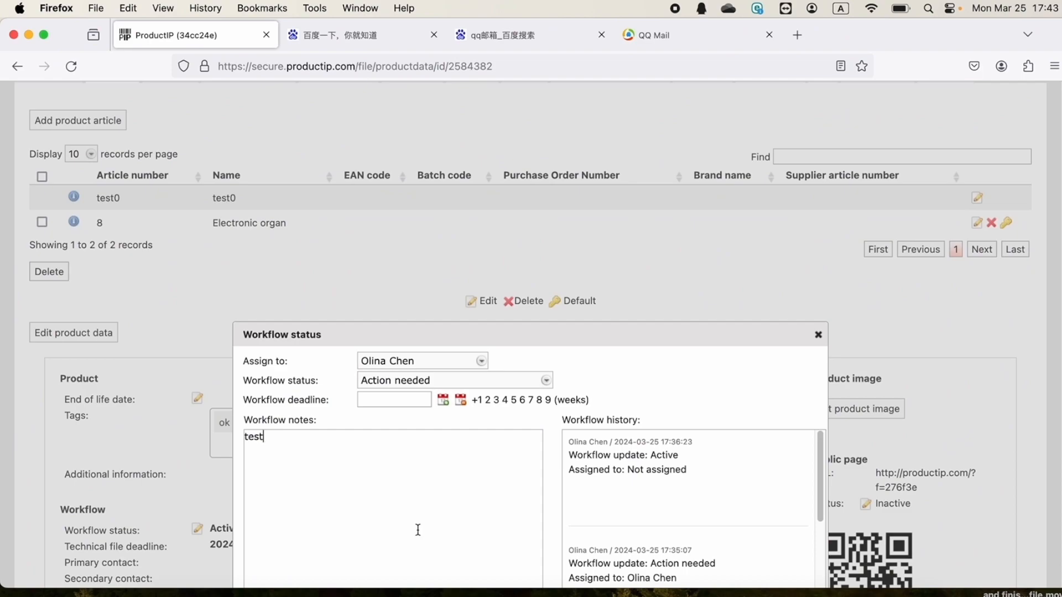
scroll(down, 3)
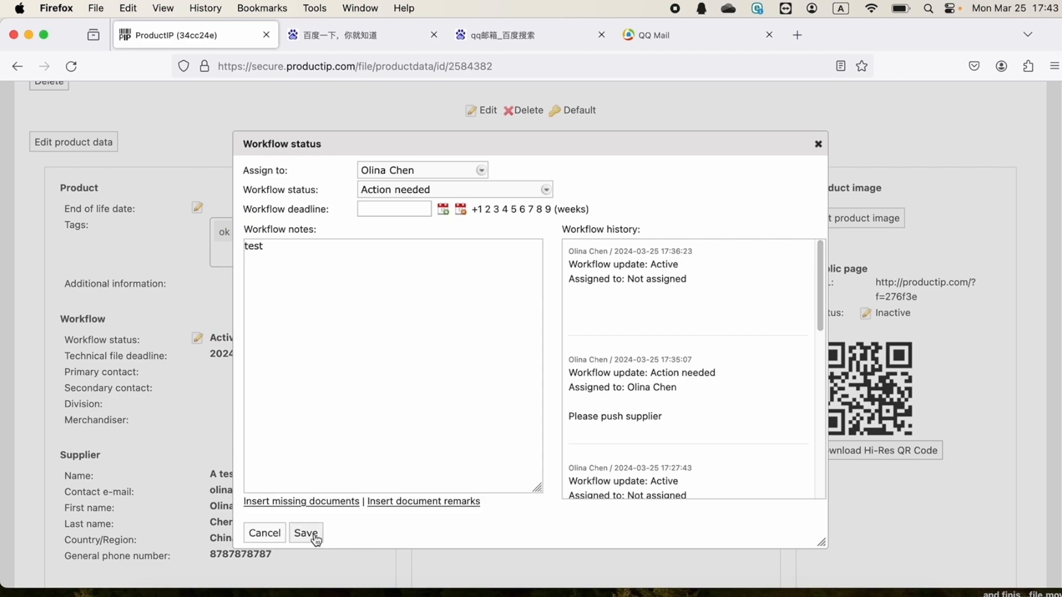
click(305, 532)
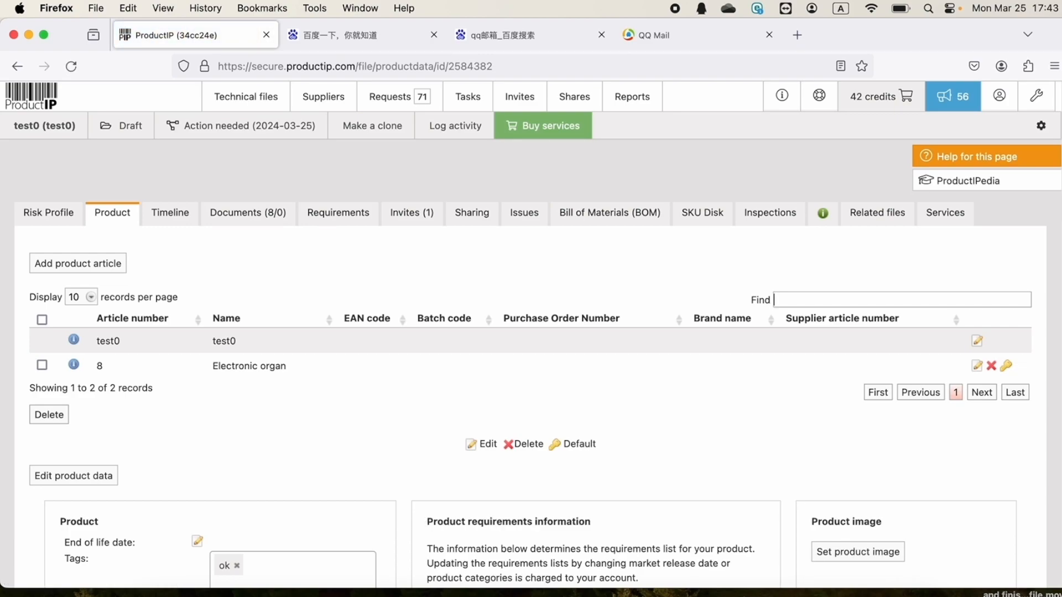
- View the 'Workflow update test0 (test0)' email in the QQ Mail inbox
click(684, 35)
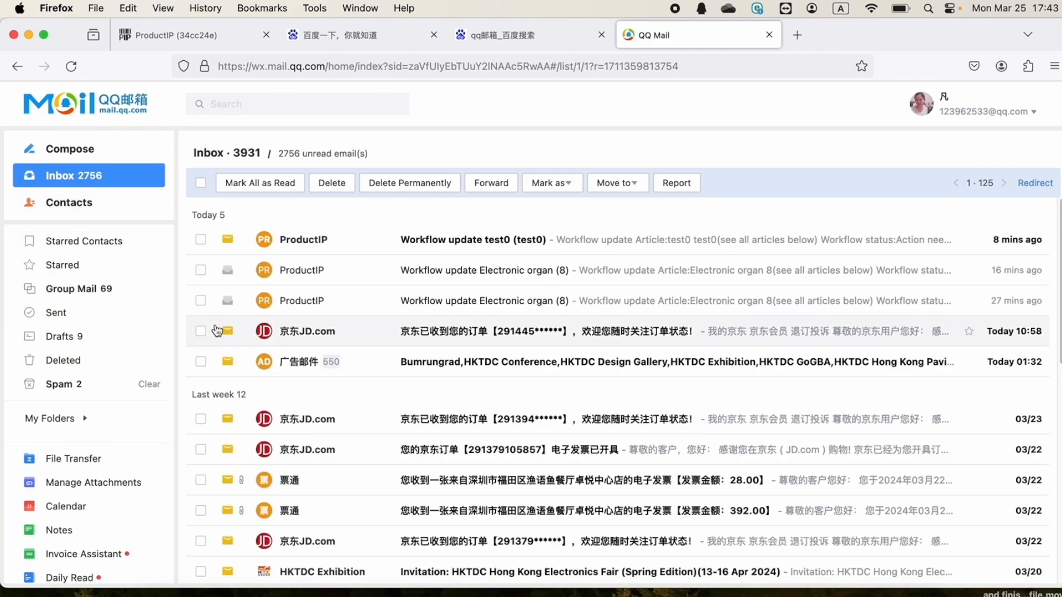
mouse_move(201, 240)
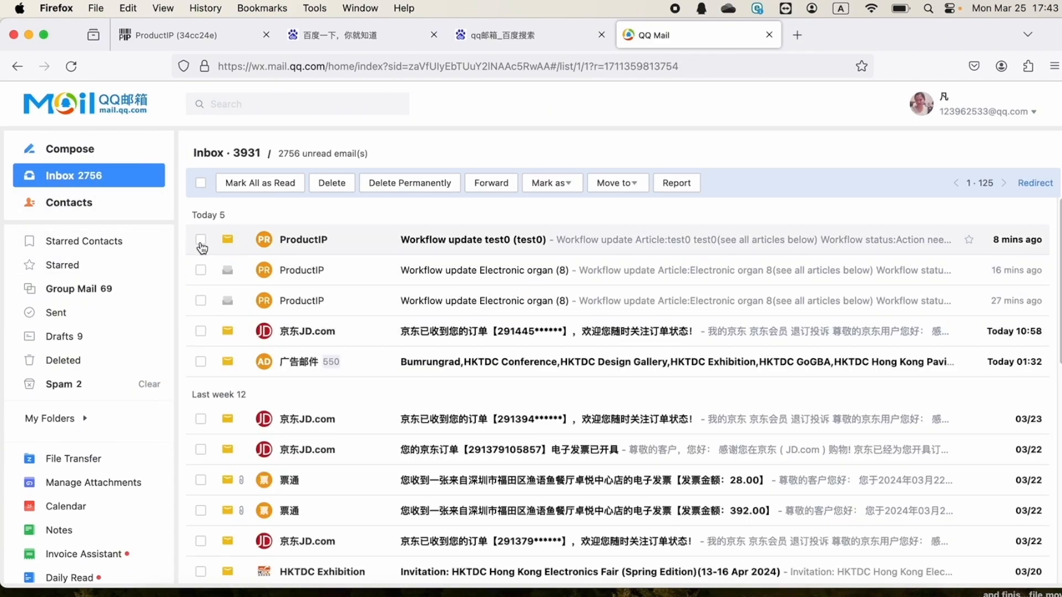
click(472, 239)
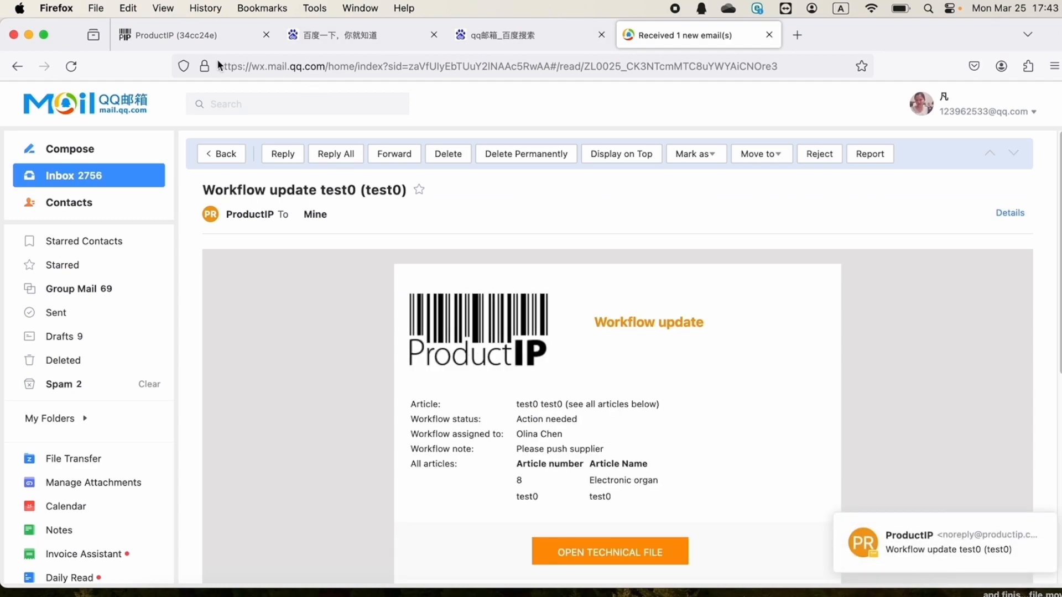
click(609, 551)
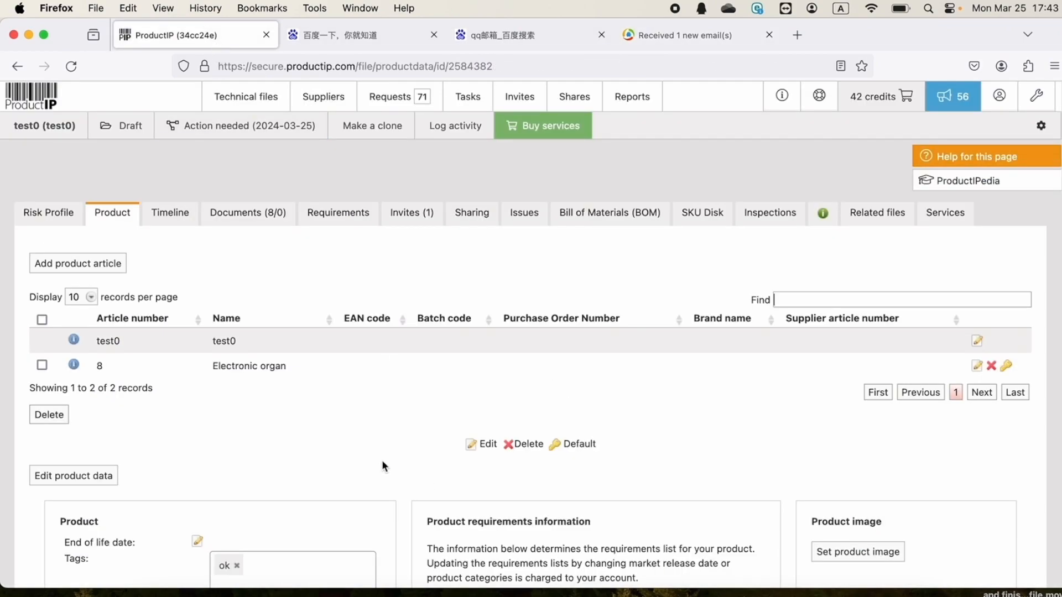
scroll(down, 3)
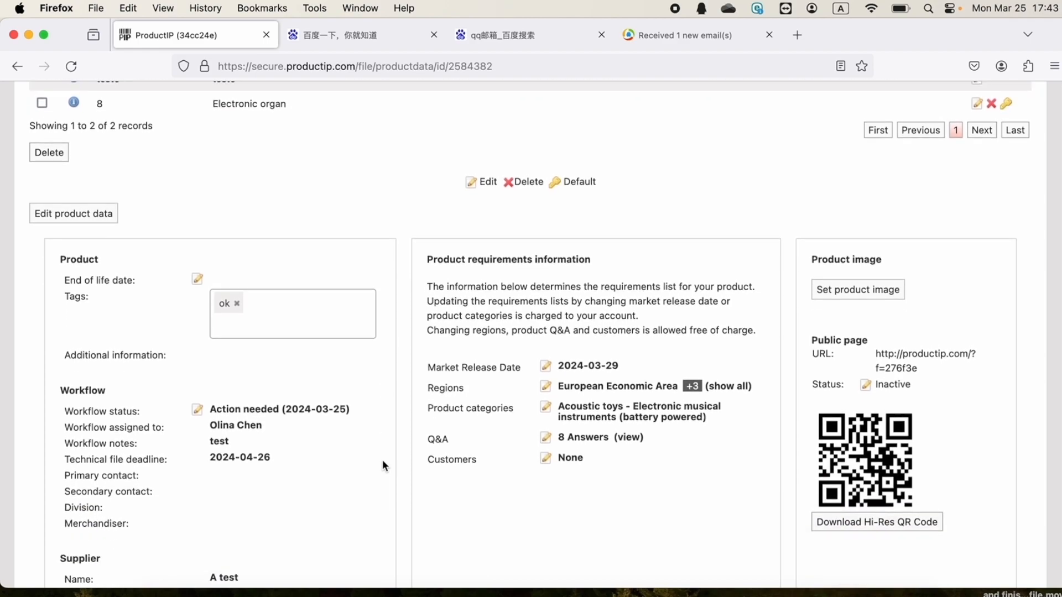
scroll(up, 3)
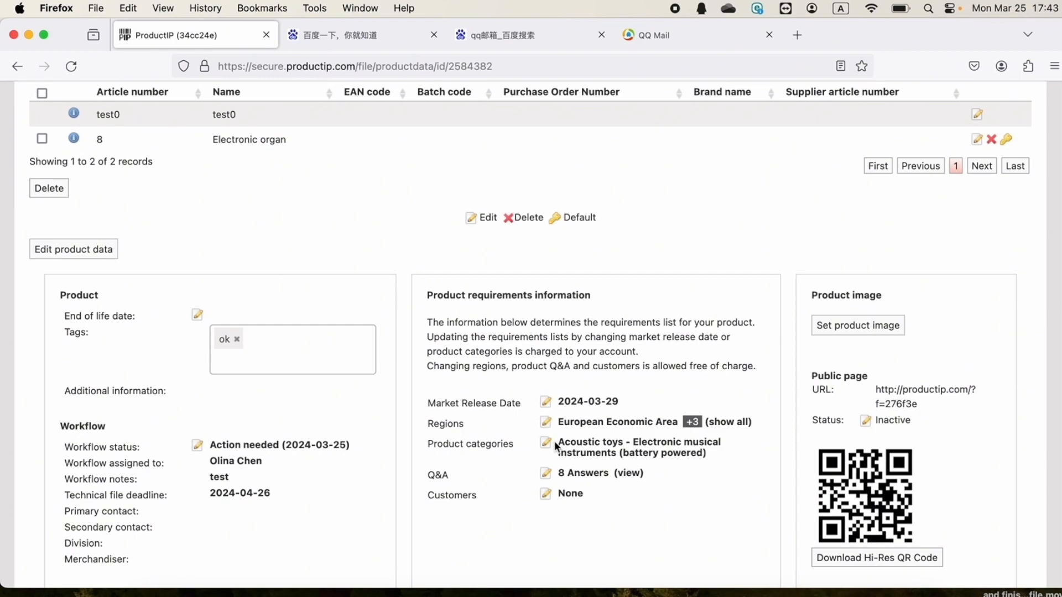
mouse_move(554, 476)
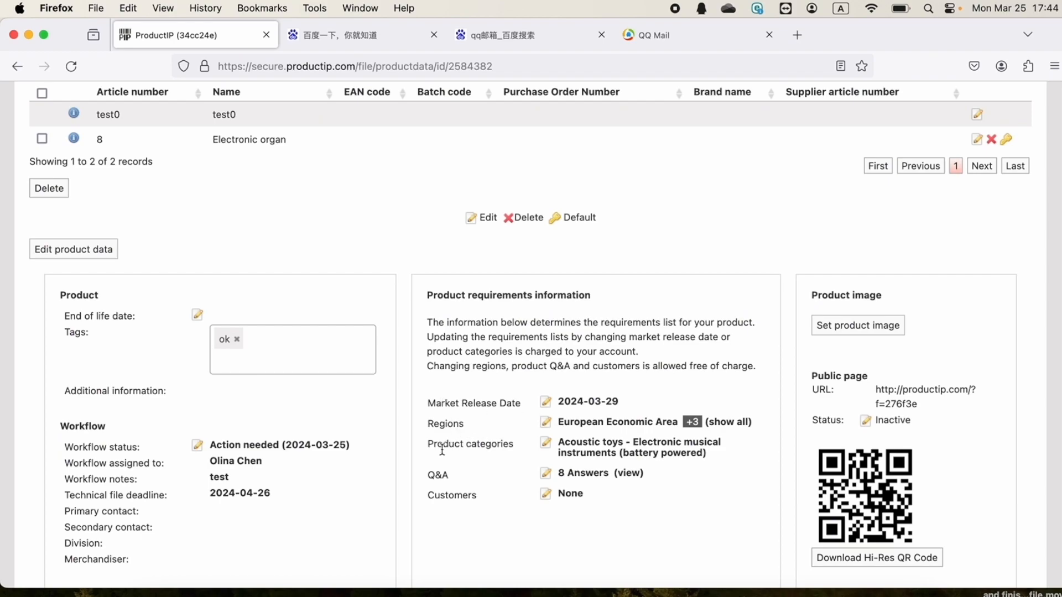
mouse_move(568, 447)
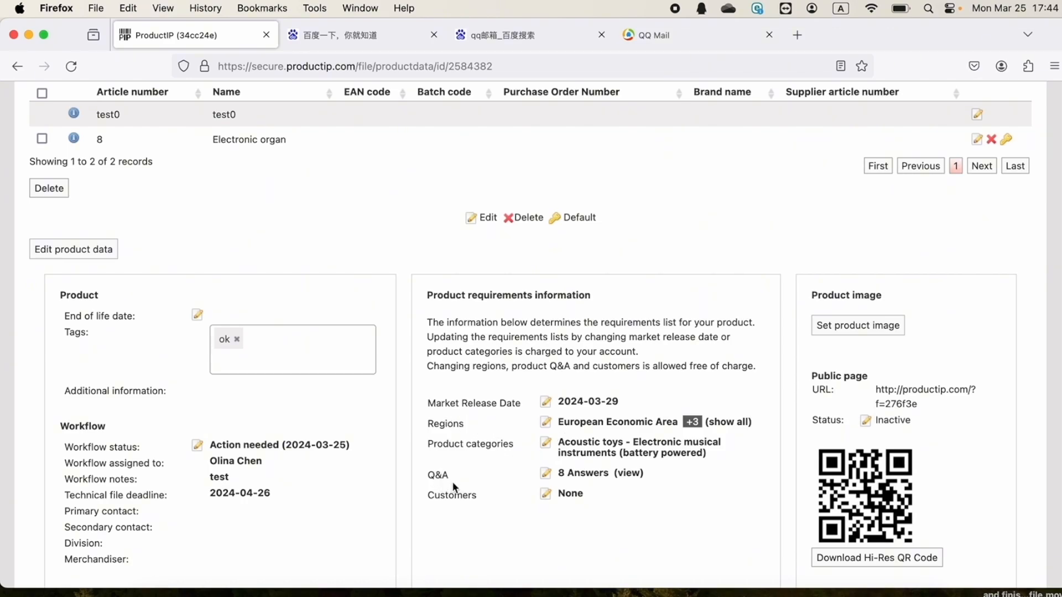
mouse_move(502, 507)
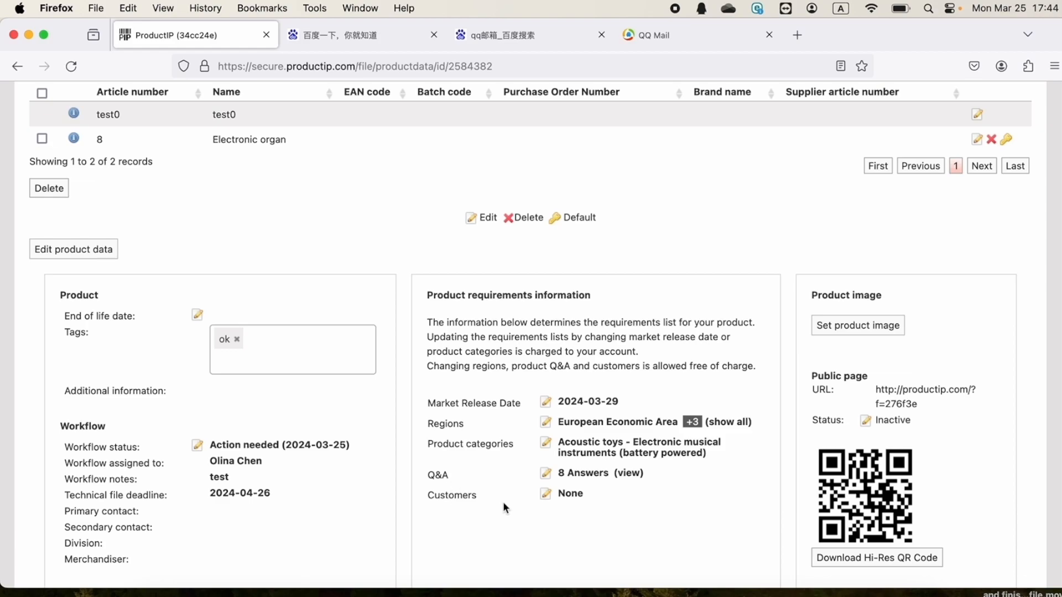
mouse_move(560, 510)
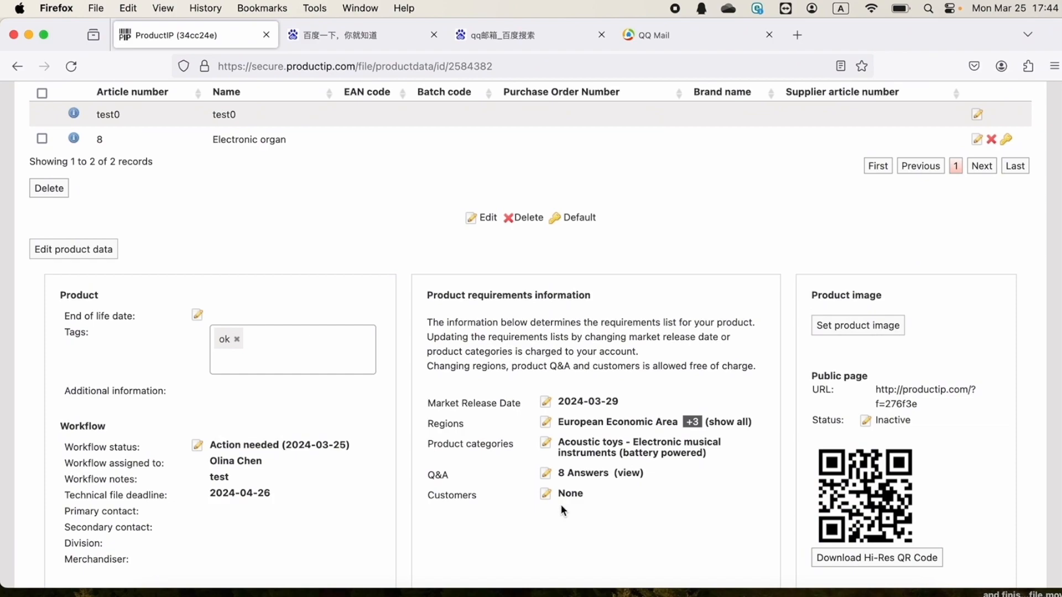
scroll(up, 3)
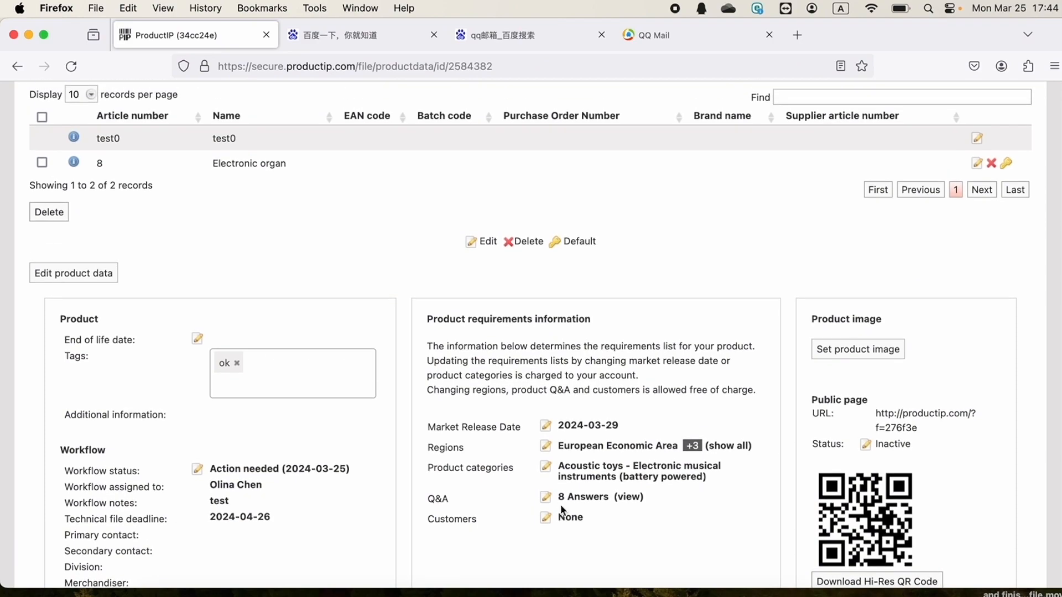
scroll(up, 3)
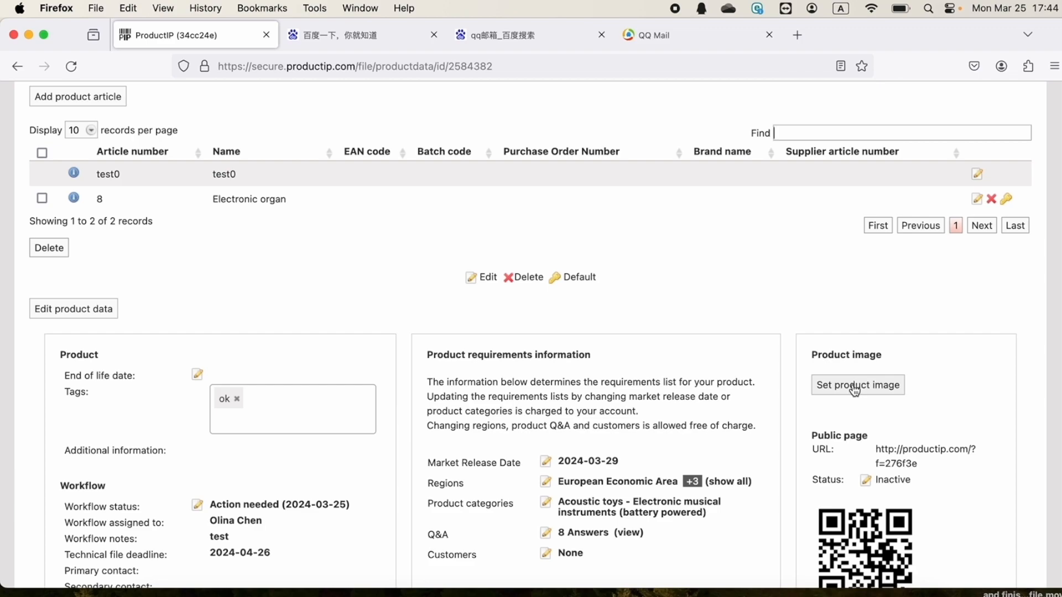
- Choose the existing orange toy keyboard picture as product image and save
click(856, 385)
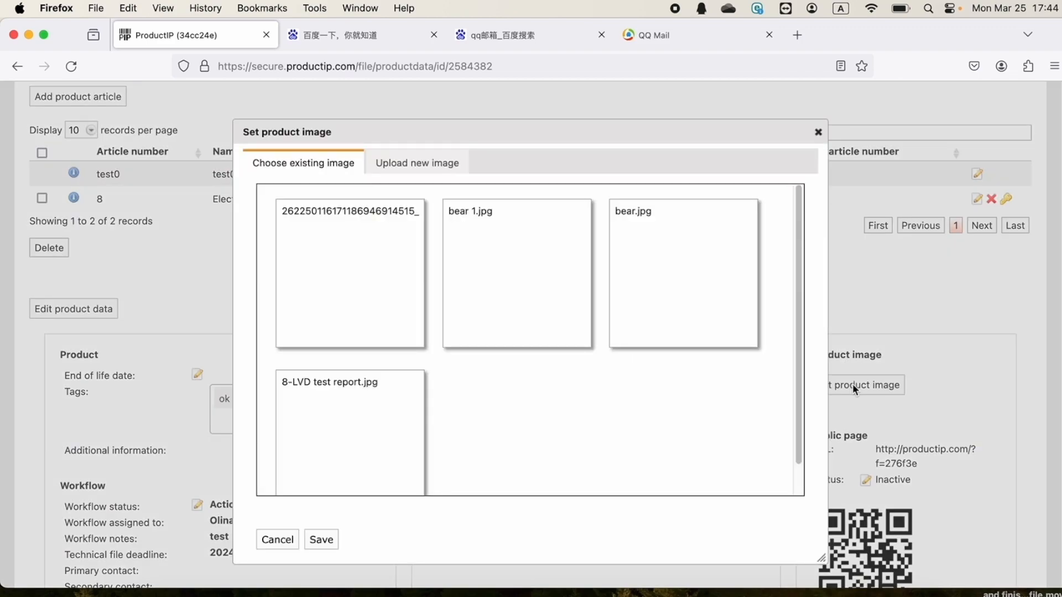
click(350, 274)
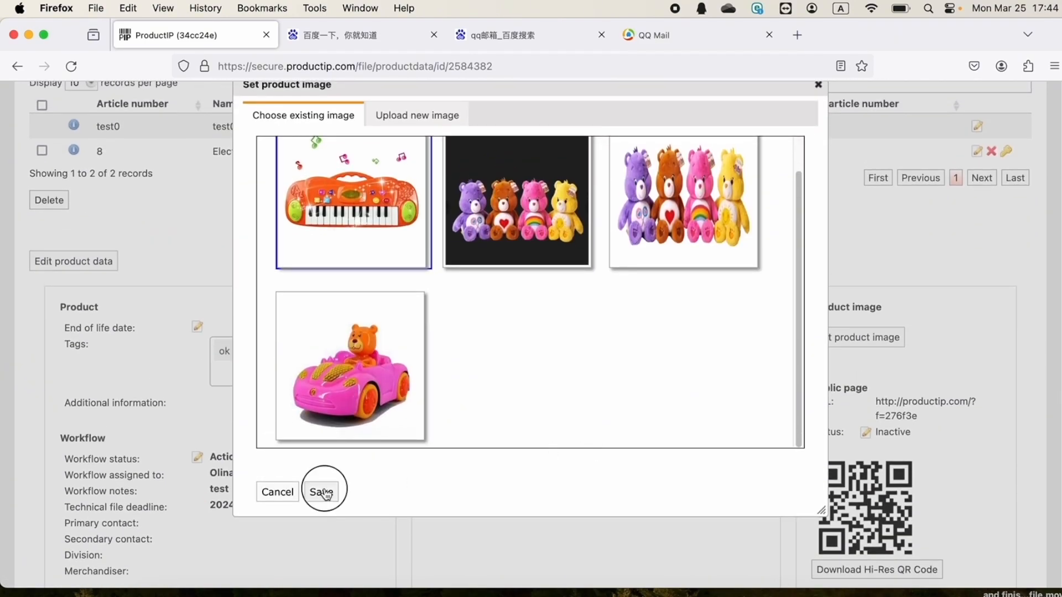
click(321, 491)
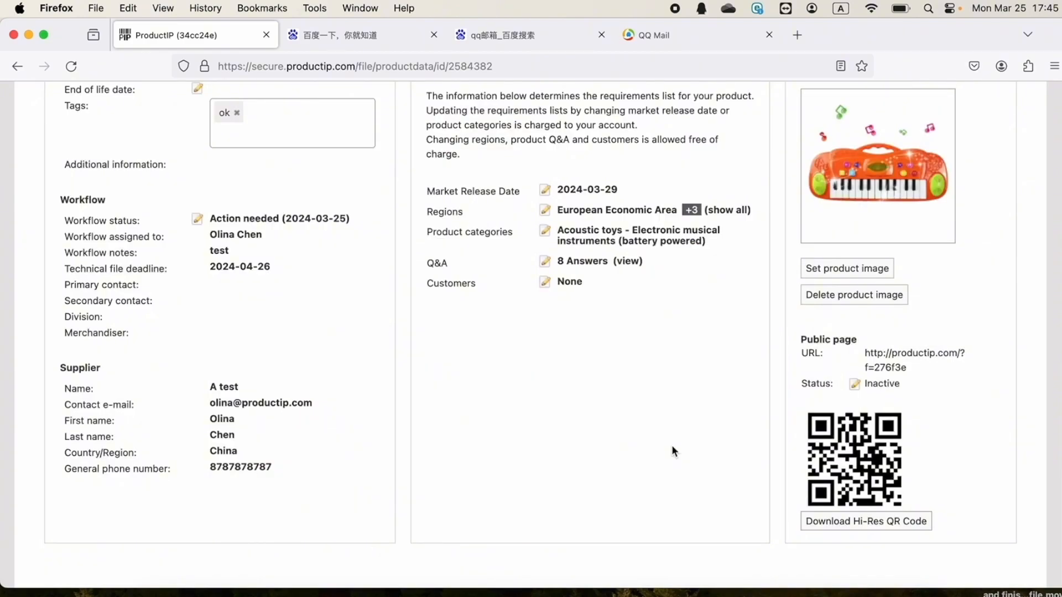